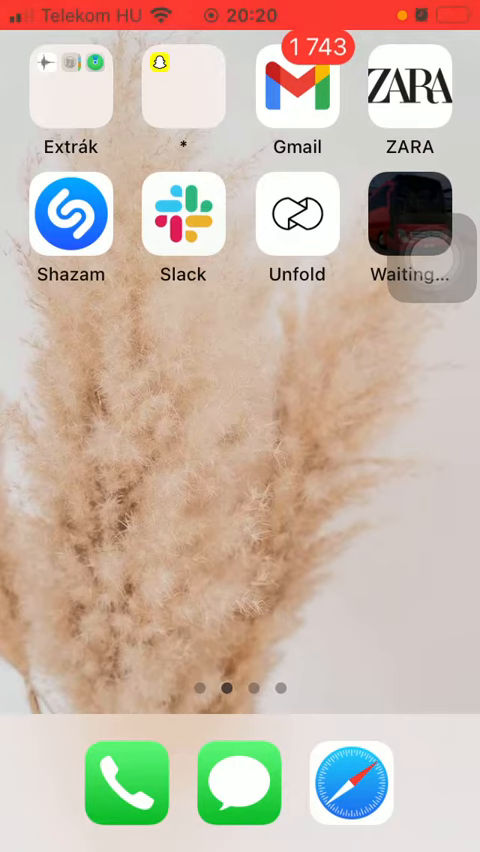
- Launch Unfold and bring up the list of creation options
click(296, 214)
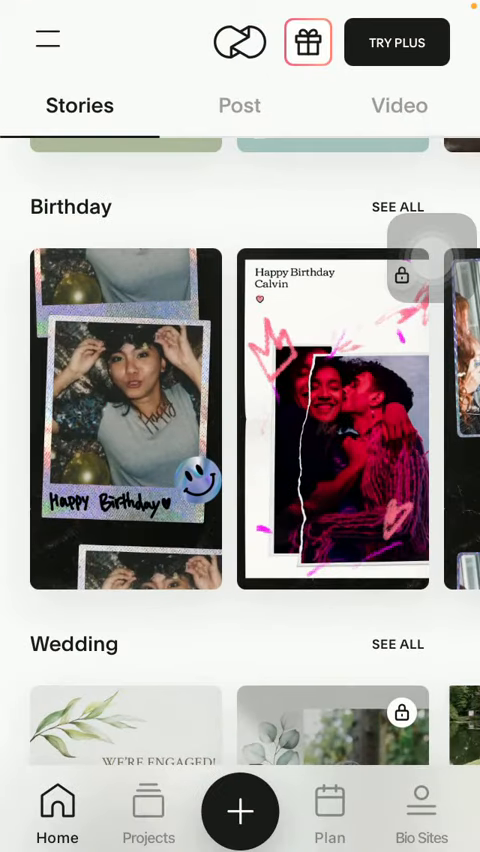
click(240, 812)
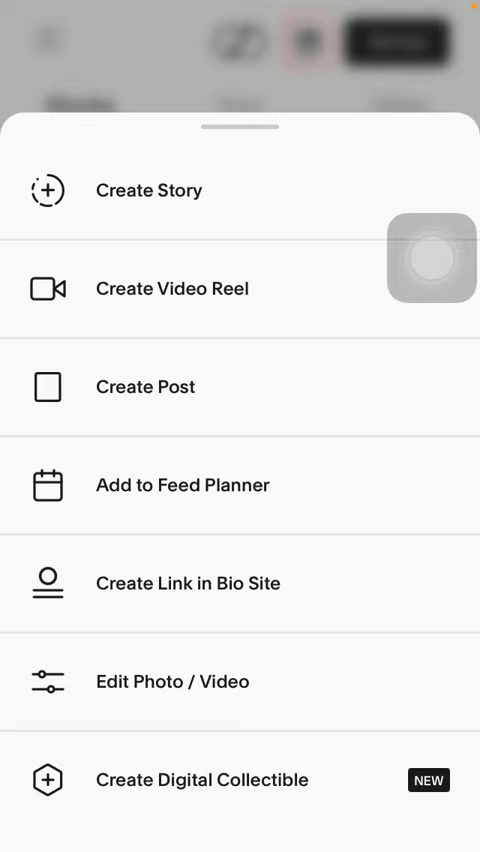
- Choose Create Video Reel and browse down the reel templates
click(172, 288)
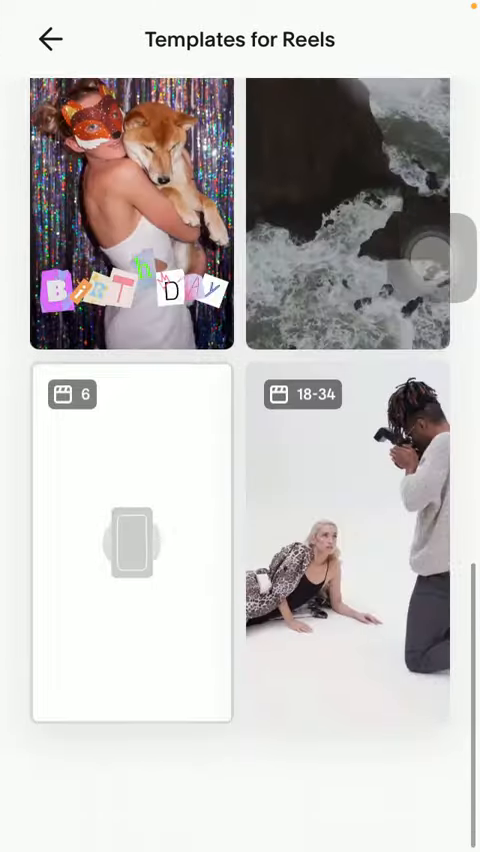
scroll(down, 3)
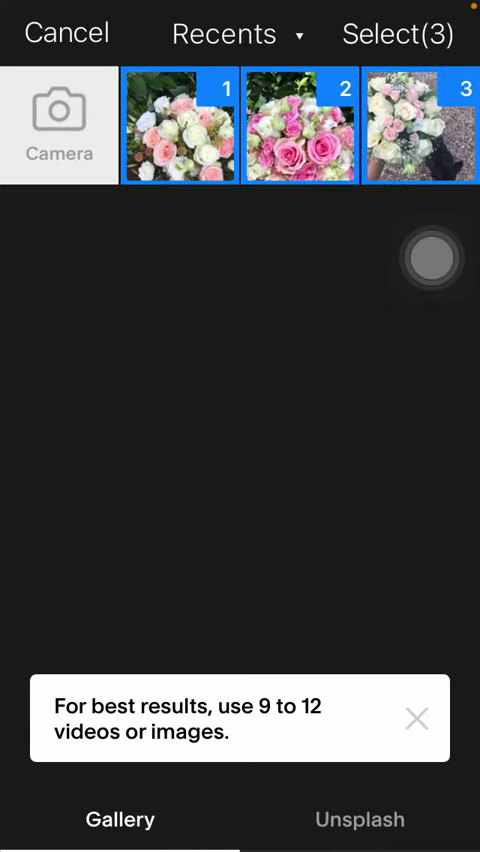
click(60, 128)
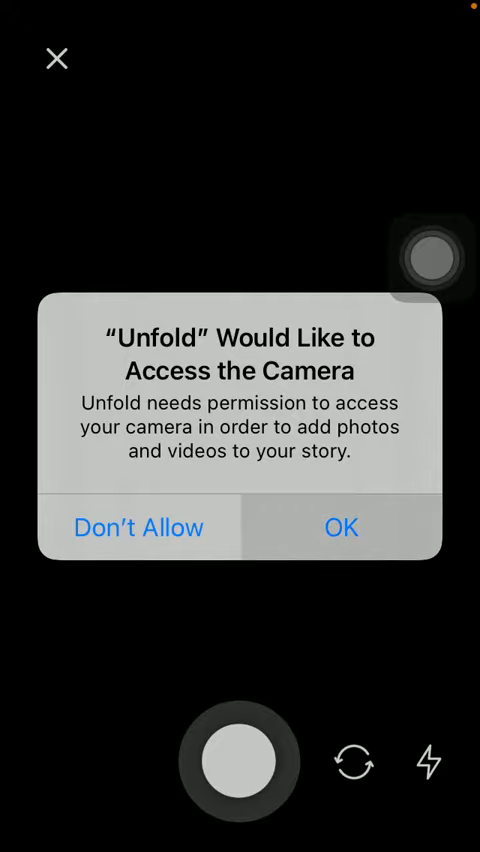
click(340, 528)
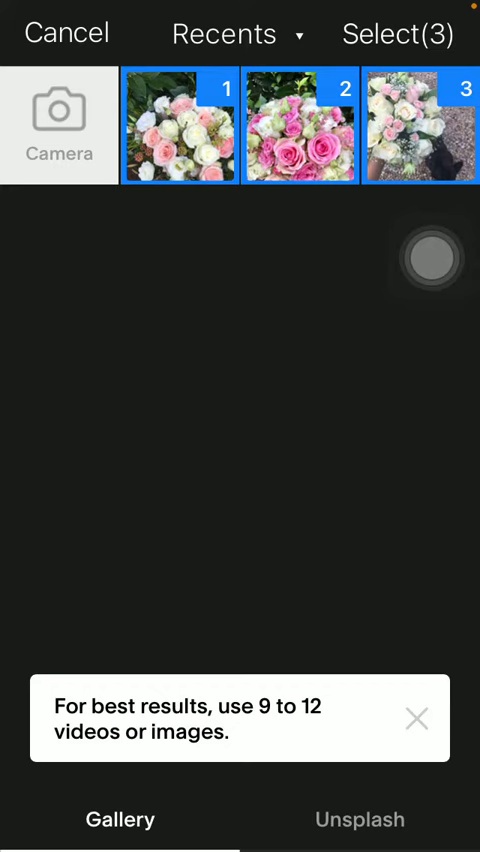
- Load the three rose photos into the template and play the reel preview
click(180, 128)
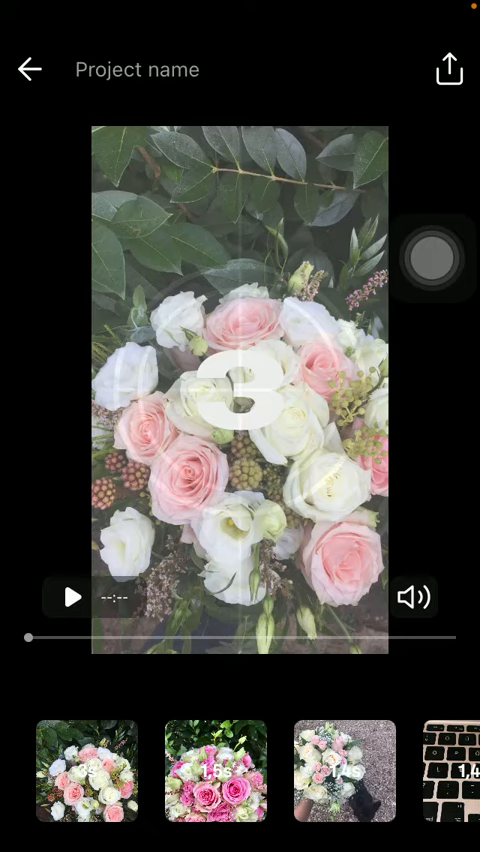
click(72, 596)
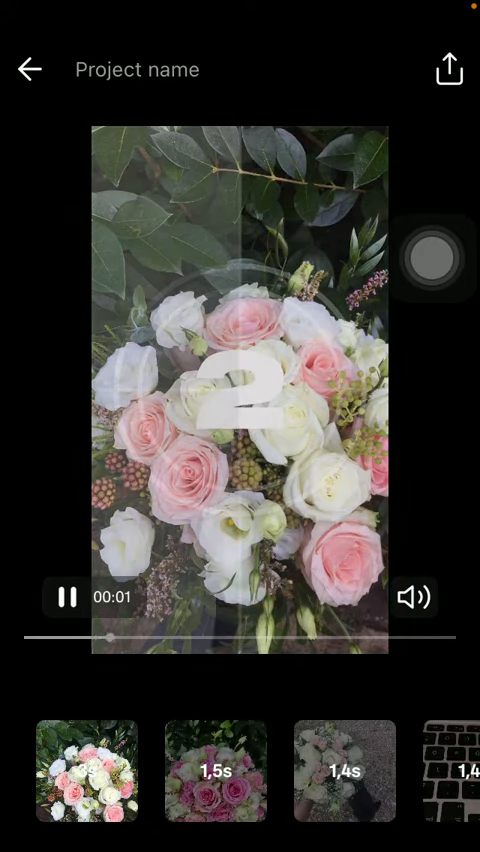